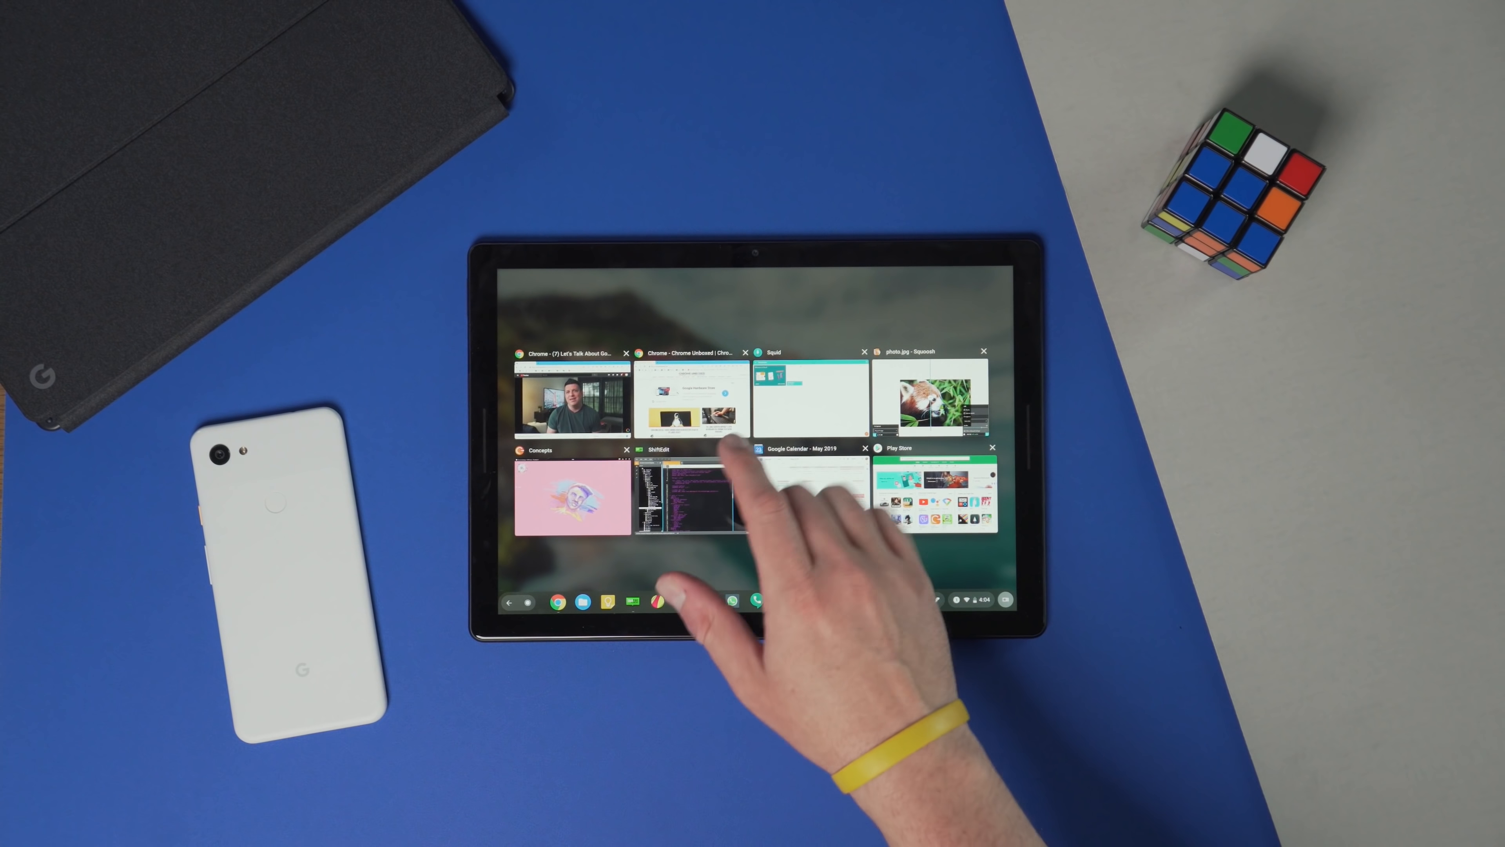
# Select the code editor thumbnail in overview so it fills the screen.
pyautogui.click(691, 399)
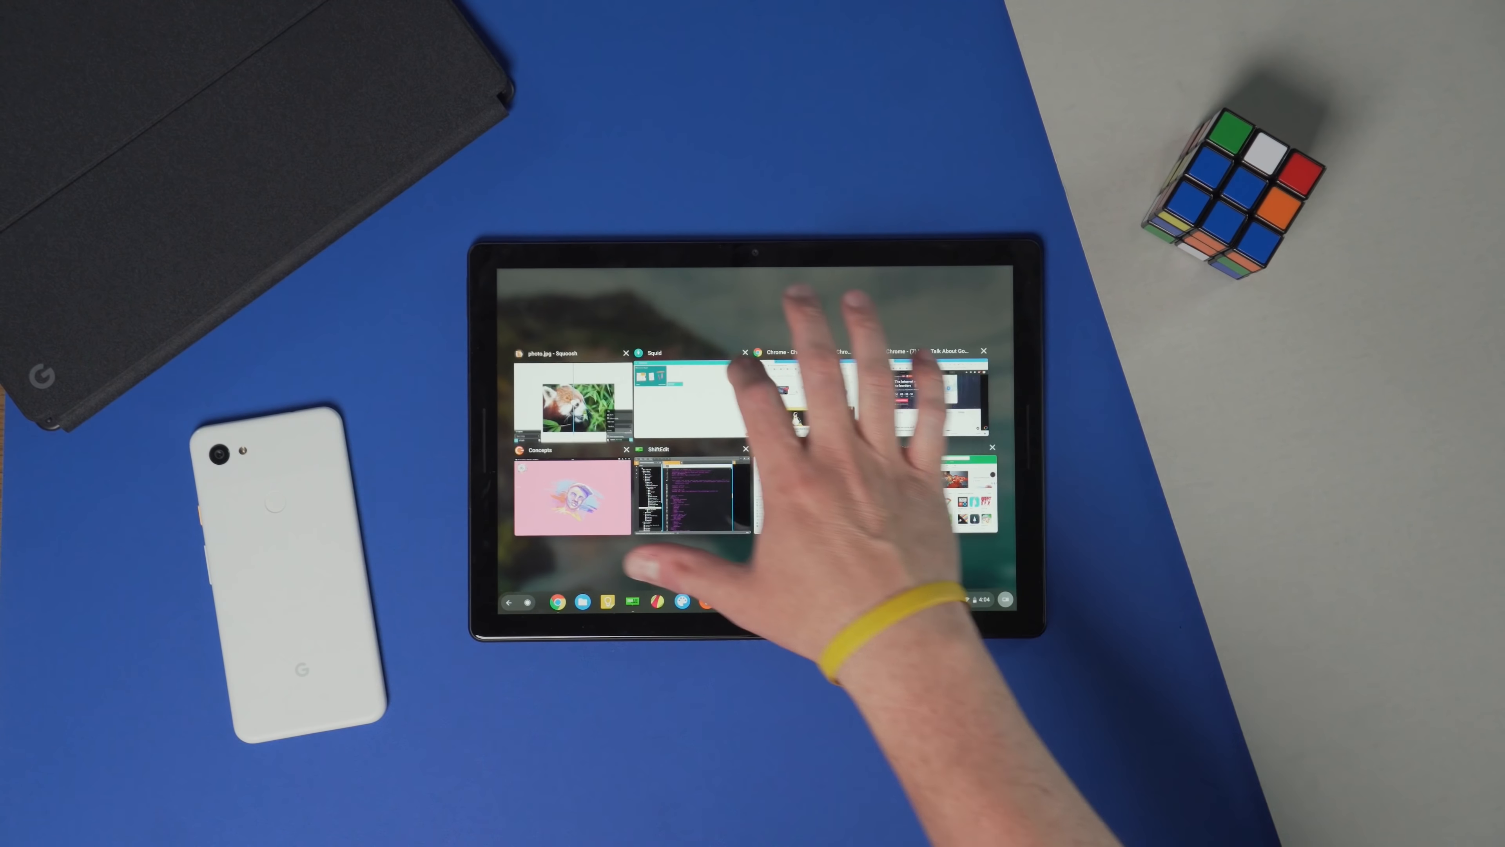
pyautogui.click(685, 499)
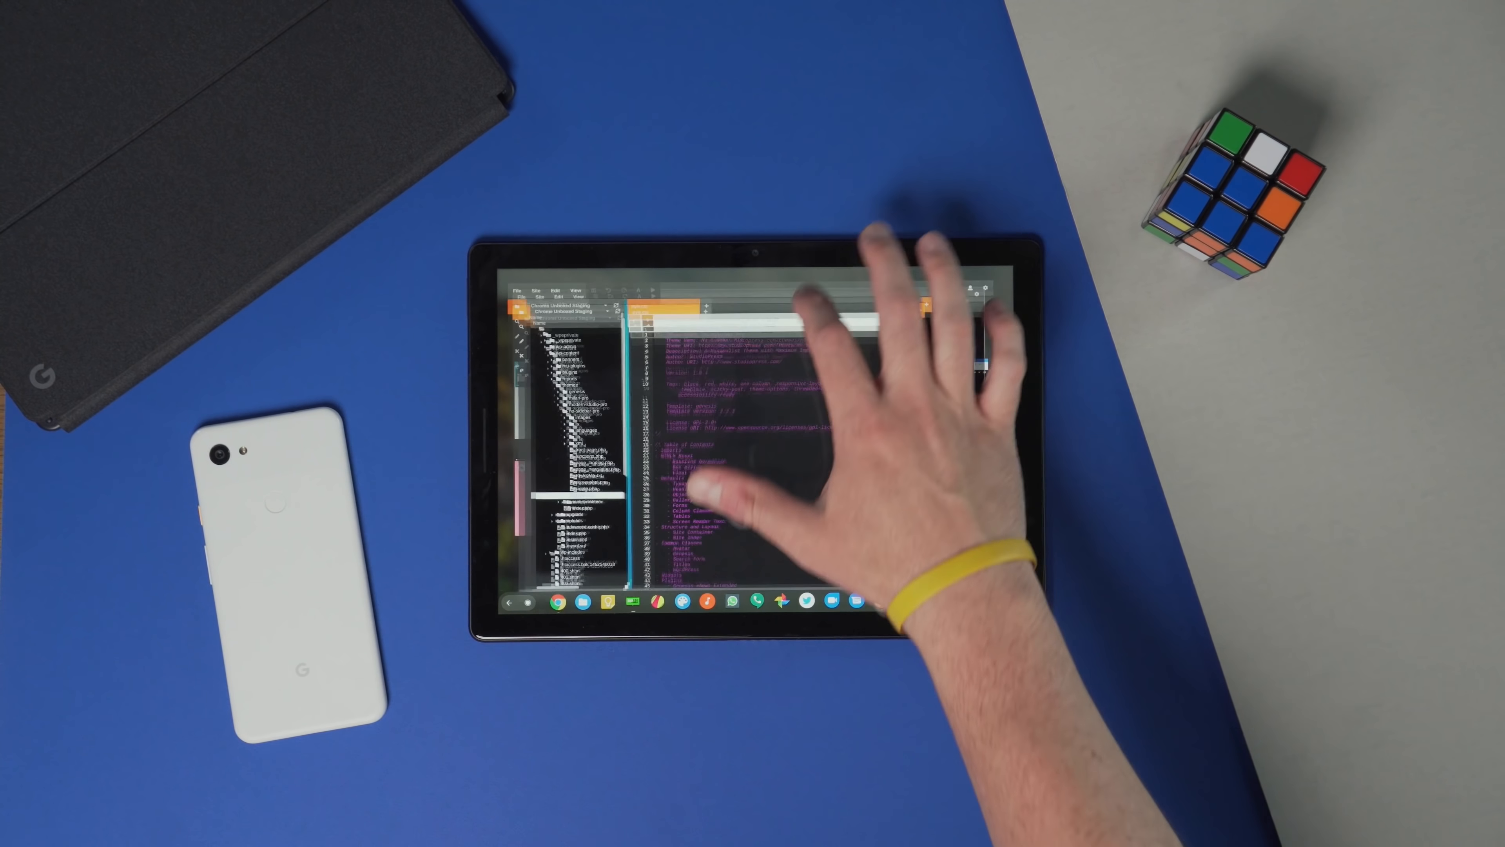